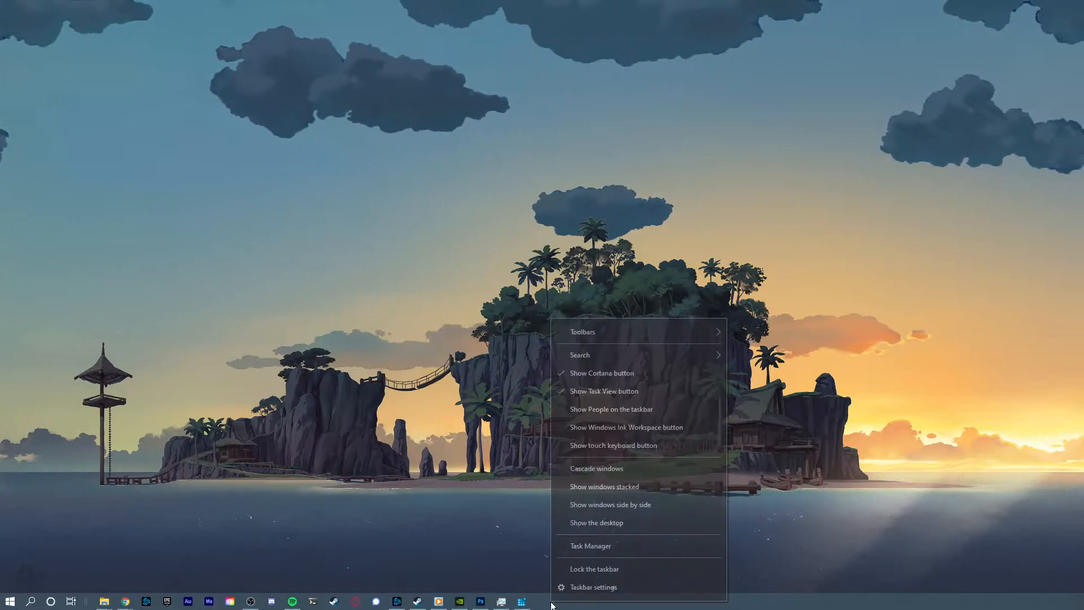
Sort the Task Manager process list by memory use, heaviest first
left_click(591, 545)
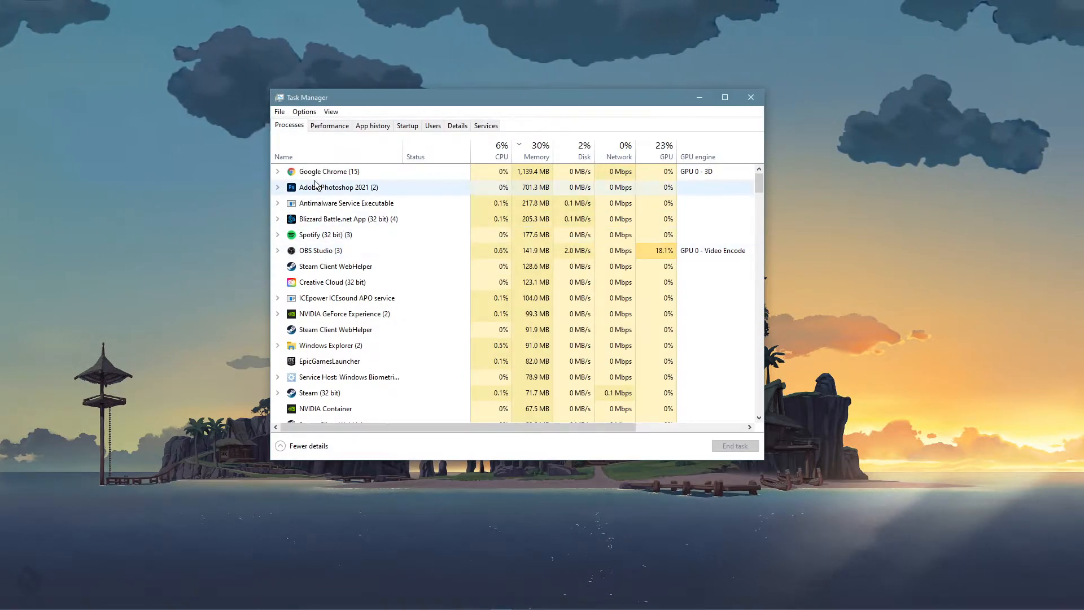
left_click(535, 150)
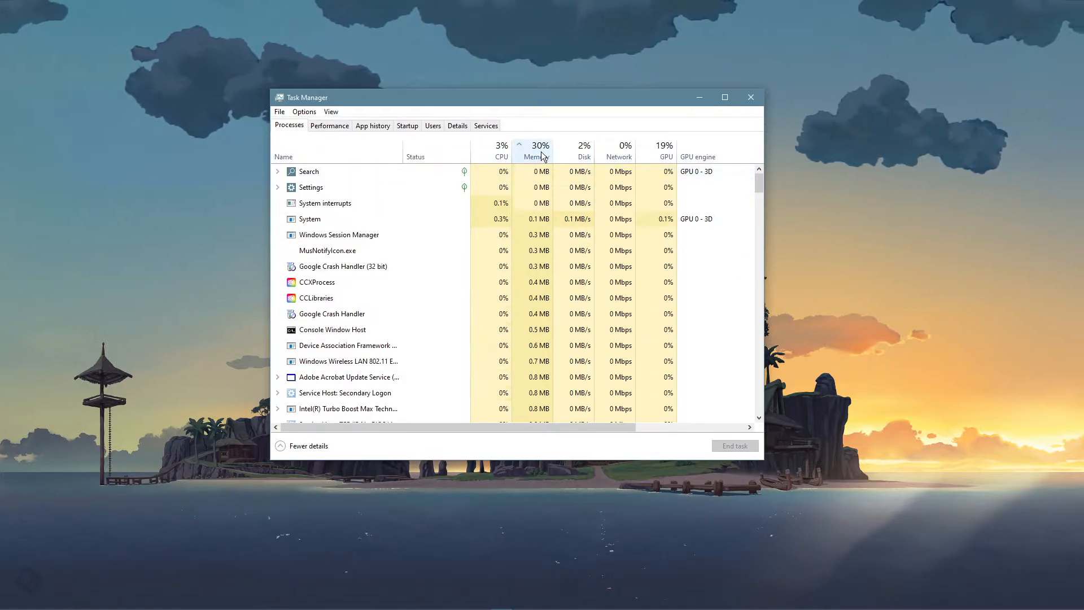
left_click(534, 146)
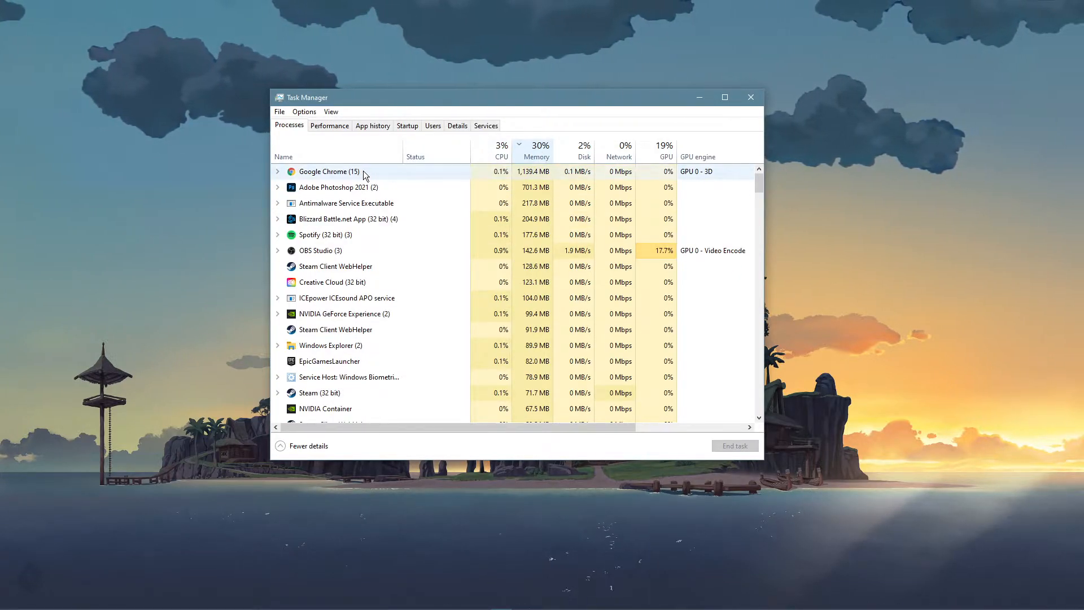
Bring up actions for memory-heavy processes — Google Chrome, Spotify, Steam Client WebHelper
right_click(329, 172)
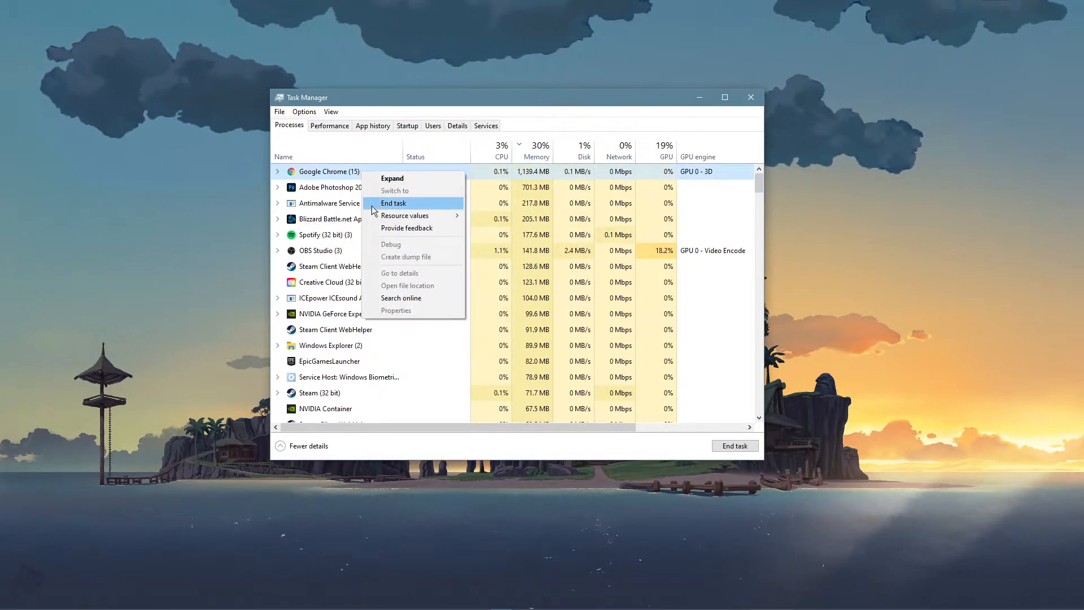
right_click(344, 218)
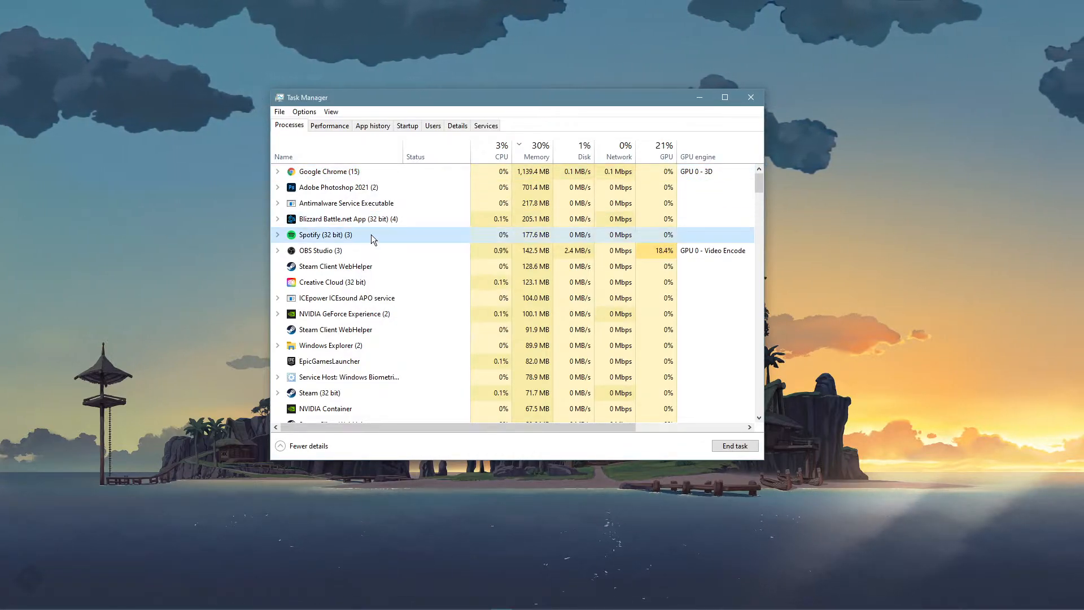
right_click(325, 235)
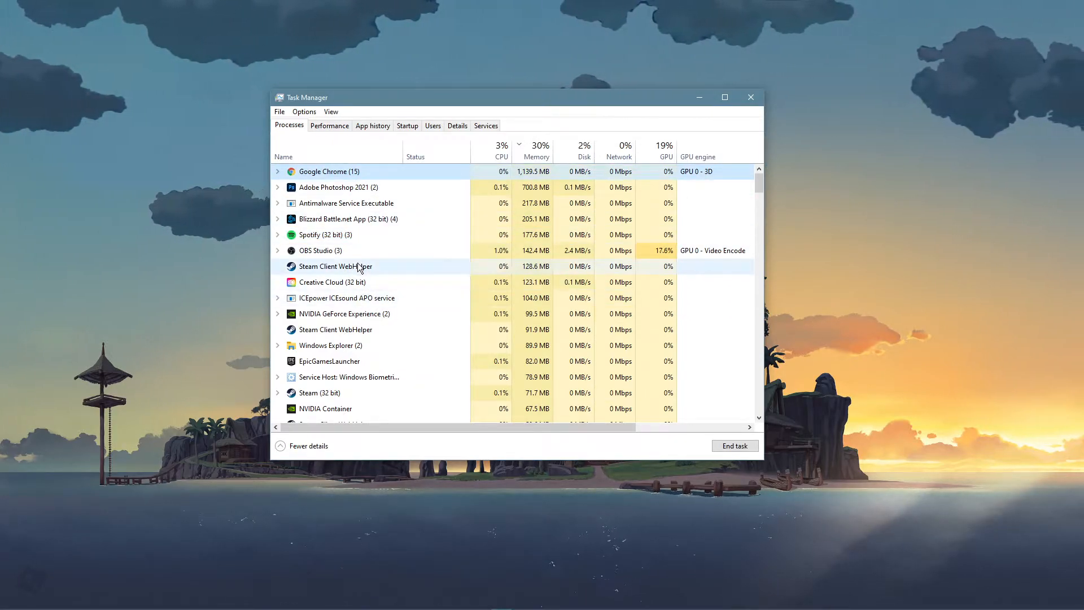
left_click(344, 313)
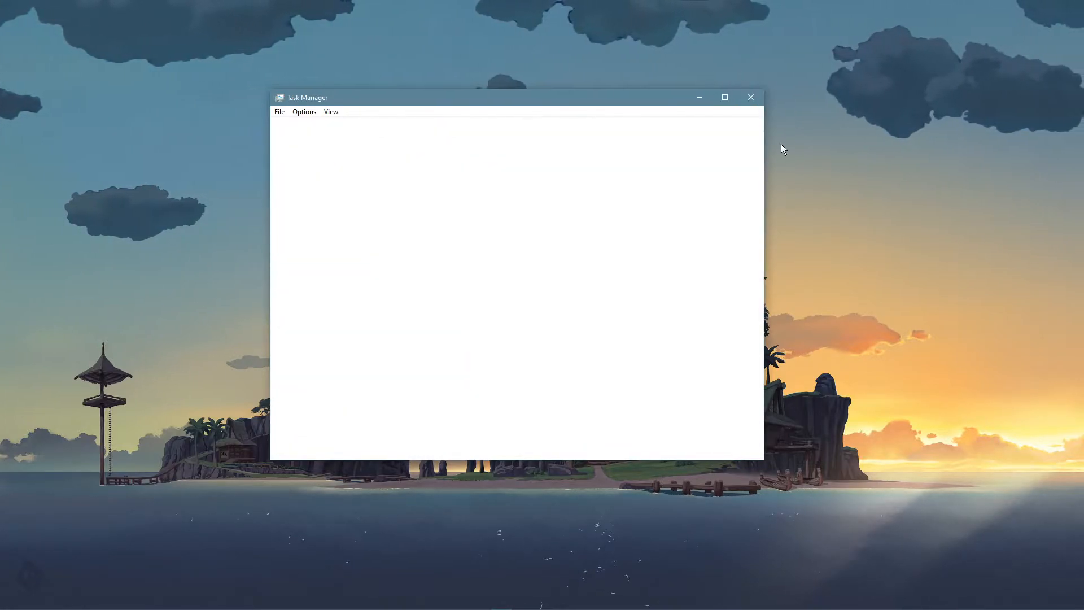
Show the GeForce Experience drivers page with Game Ready Driver 461.92 available over 461.72
left_click(750, 97)
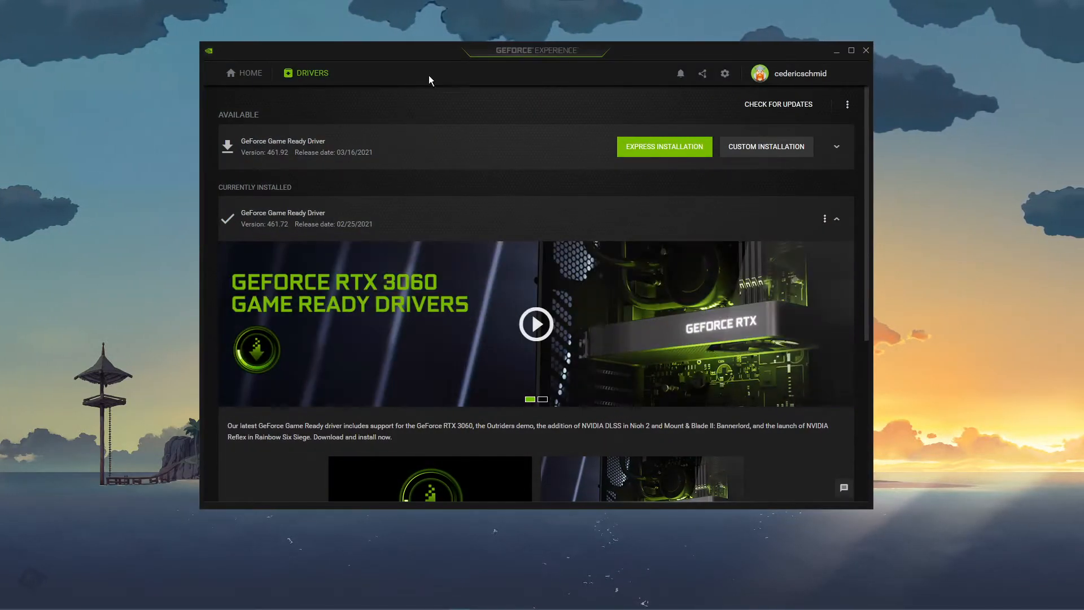
mouse_move(528, 80)
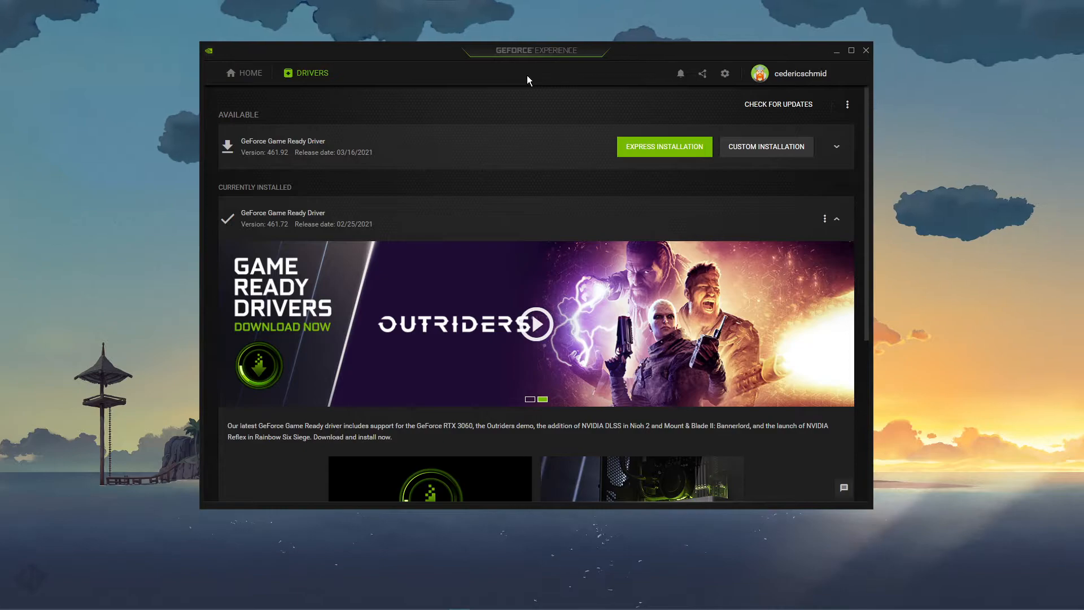
left_click(542, 400)
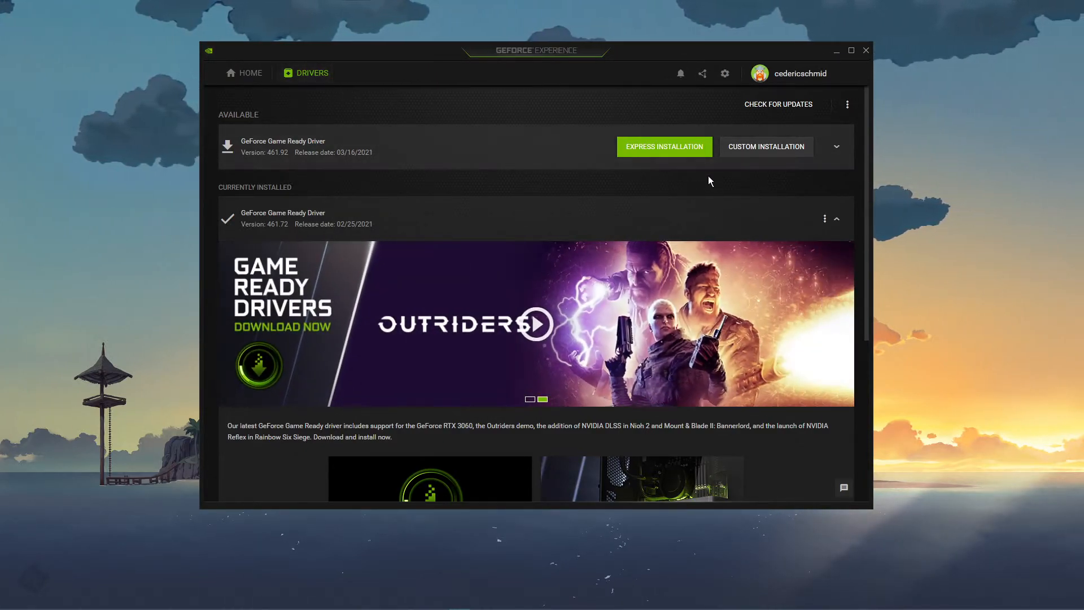
mouse_move(736, 168)
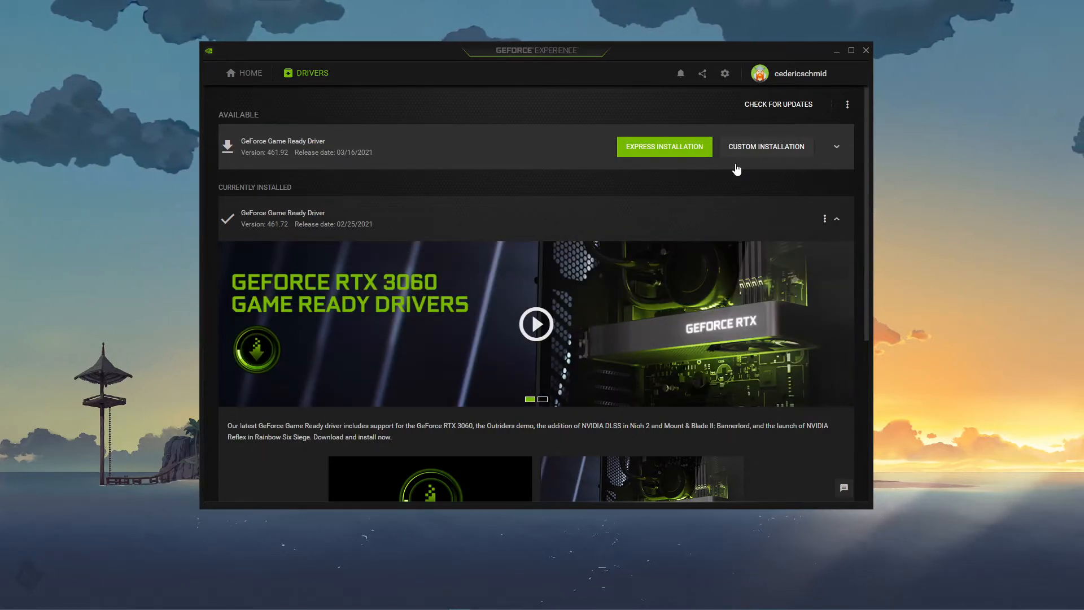
mouse_move(809, 93)
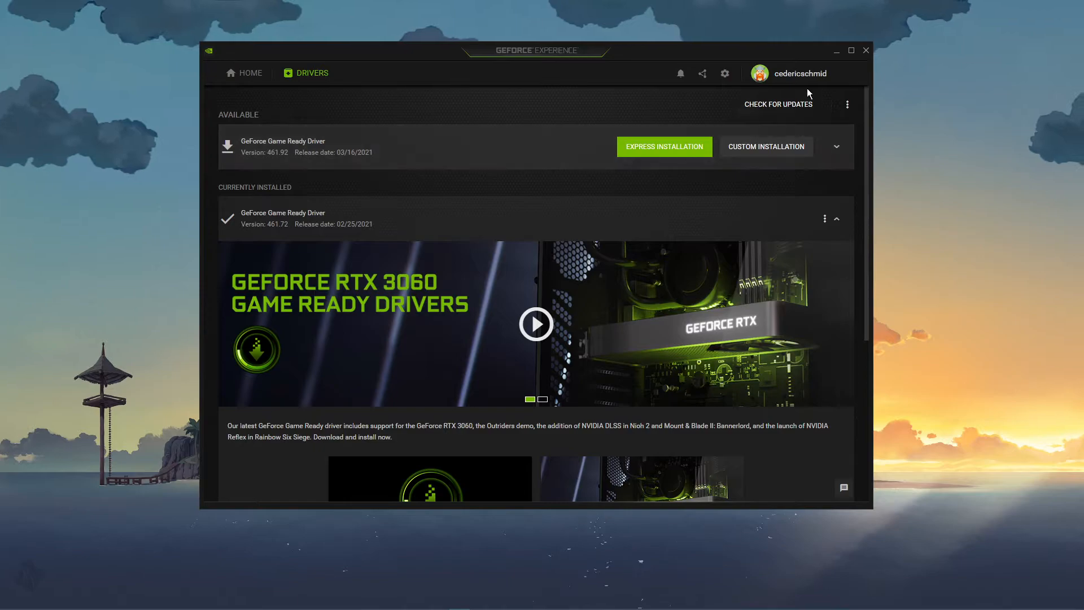
type("upd")
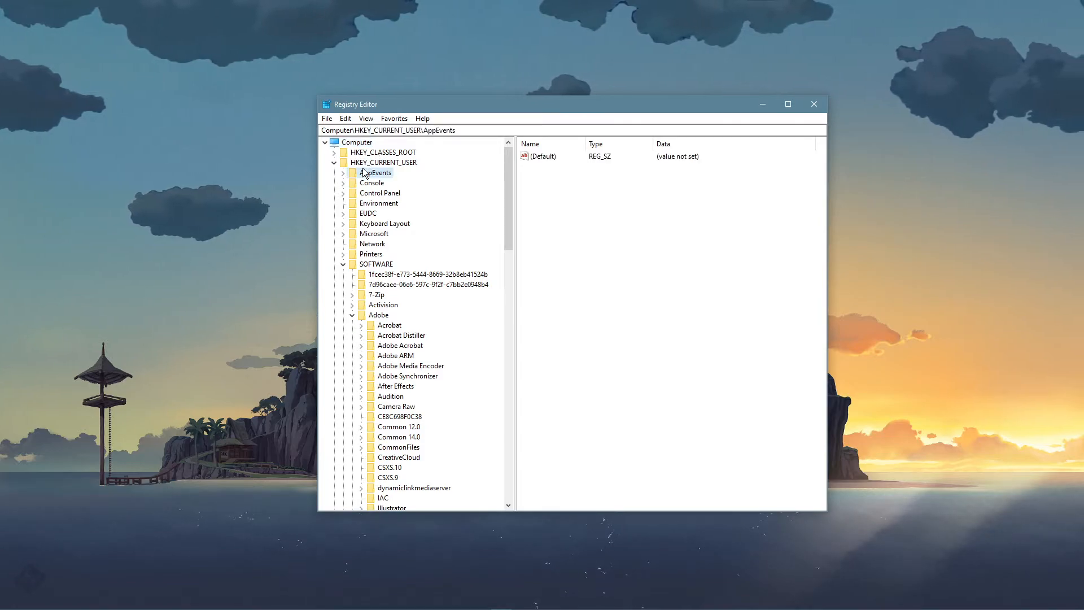
Select HKEY_CURRENT_USER\SOFTWARE\Adobe\Photoshop\150.0 to list its values
left_click(376, 264)
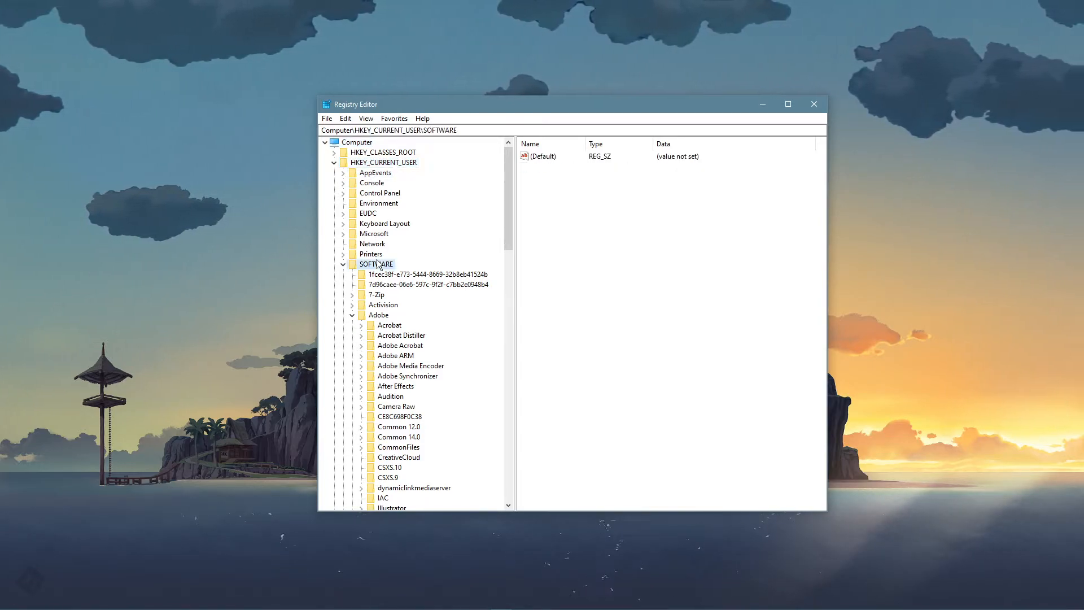
left_click(379, 315)
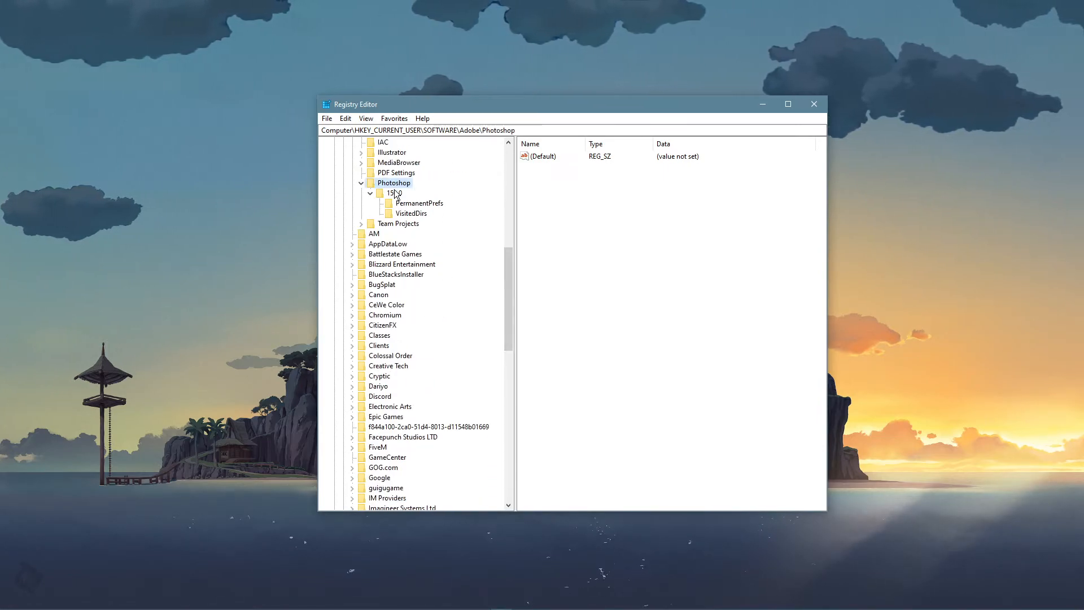
left_click(394, 193)
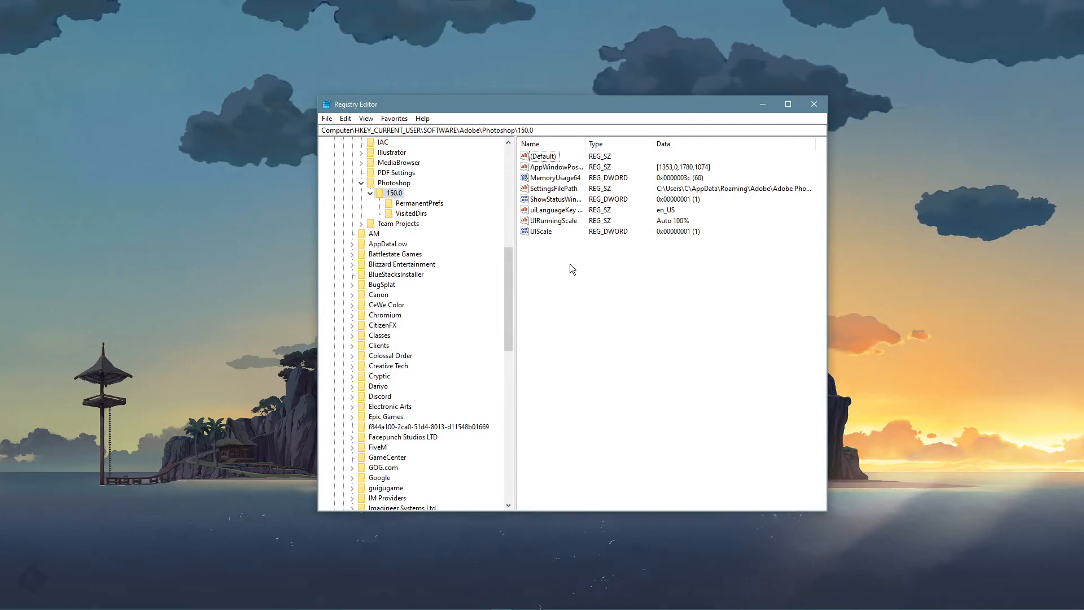
Create a new DWORD (32-bit) value named OverridePhysicalMemoryMB in the 150.0 key
left_click(596, 272)
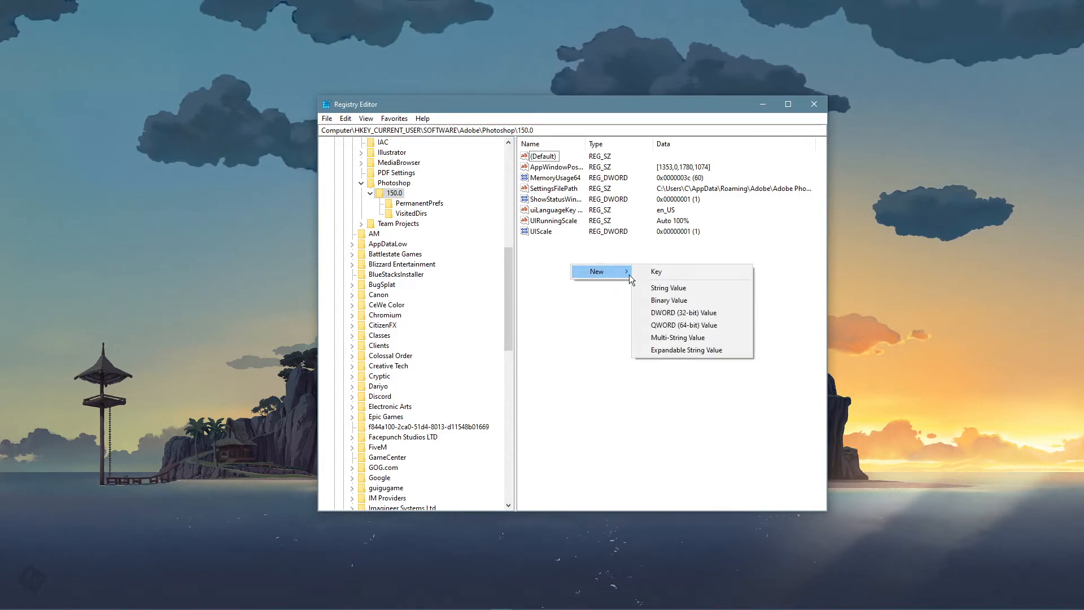
left_click(684, 313)
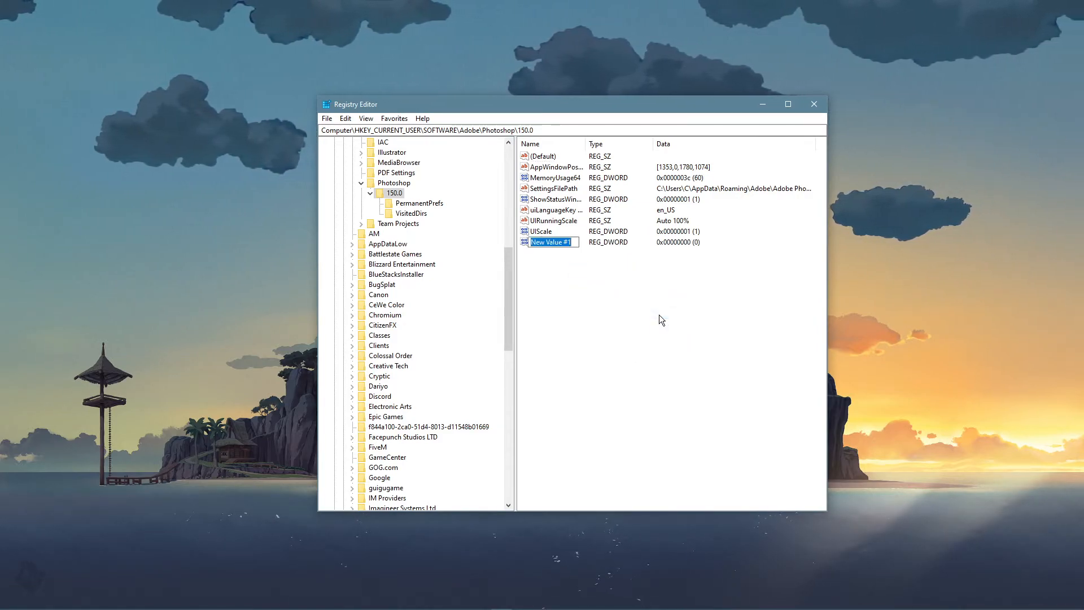
type("OverridePhysicalMemoryMB")
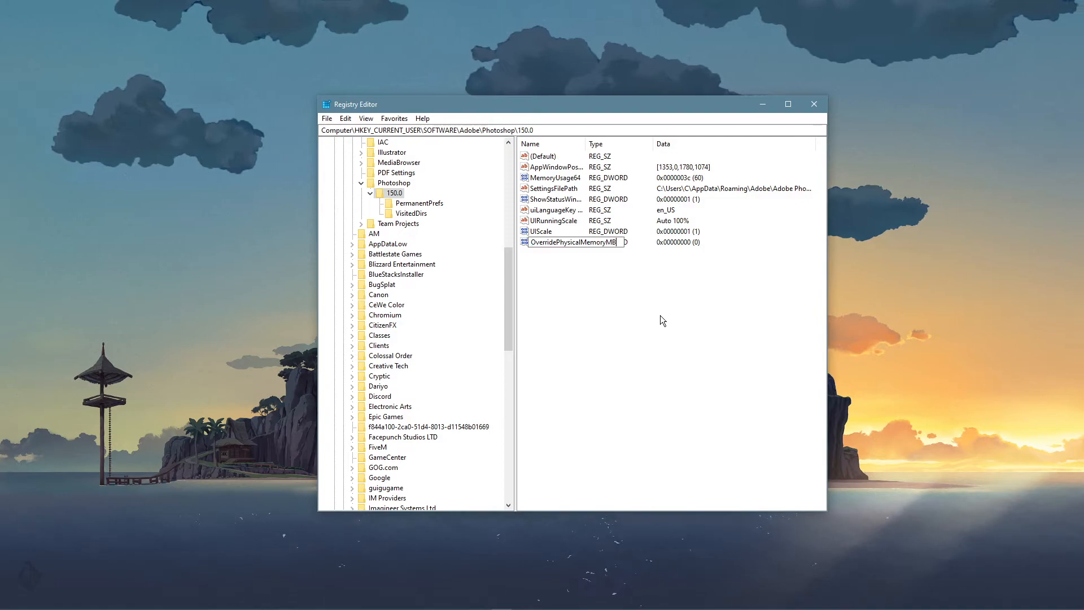
mouse_move(616, 258)
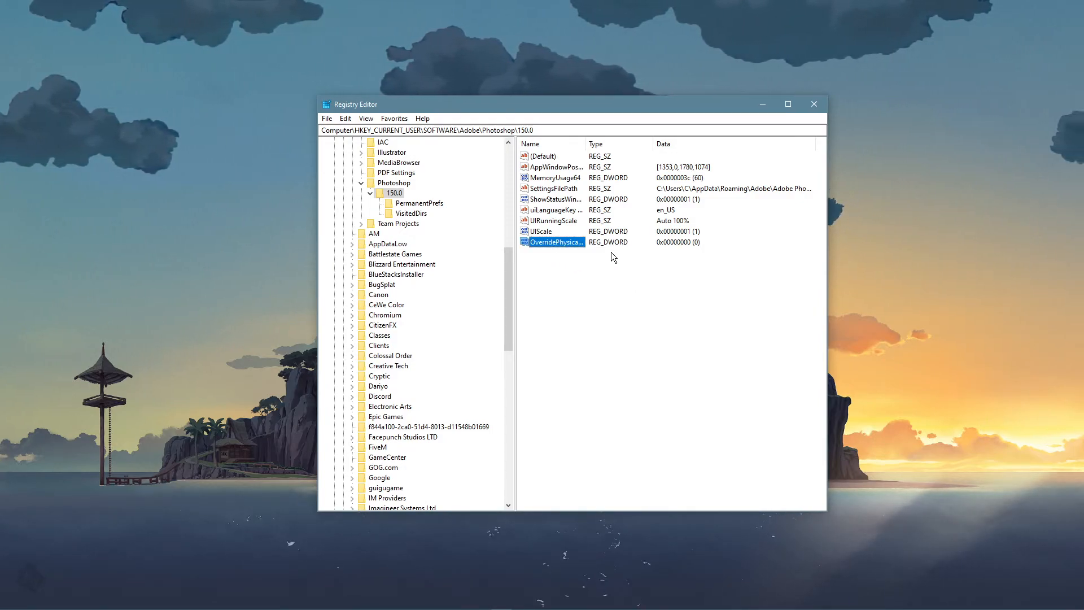
mouse_move(602, 237)
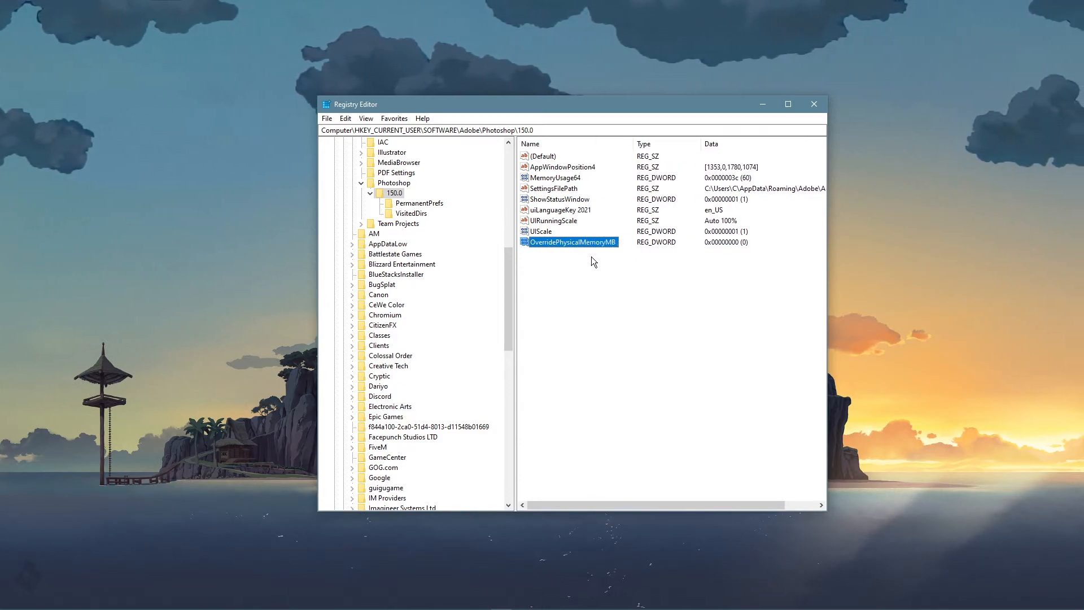
Enter 16000 in decimal as the OverridePhysicalMemoryMB data
double_click(569, 242)
type("16")
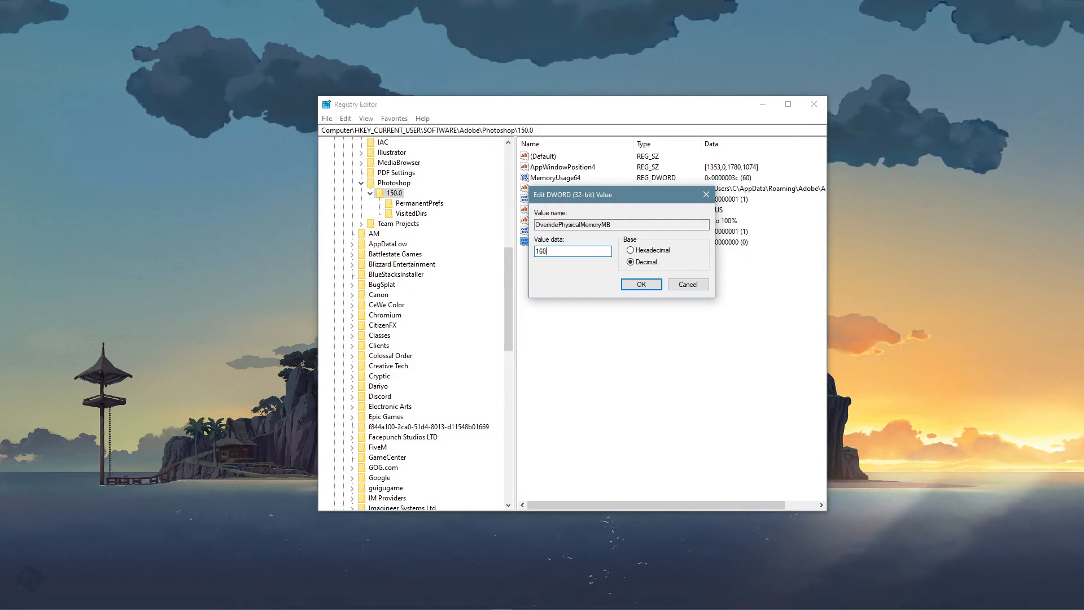
type("00")
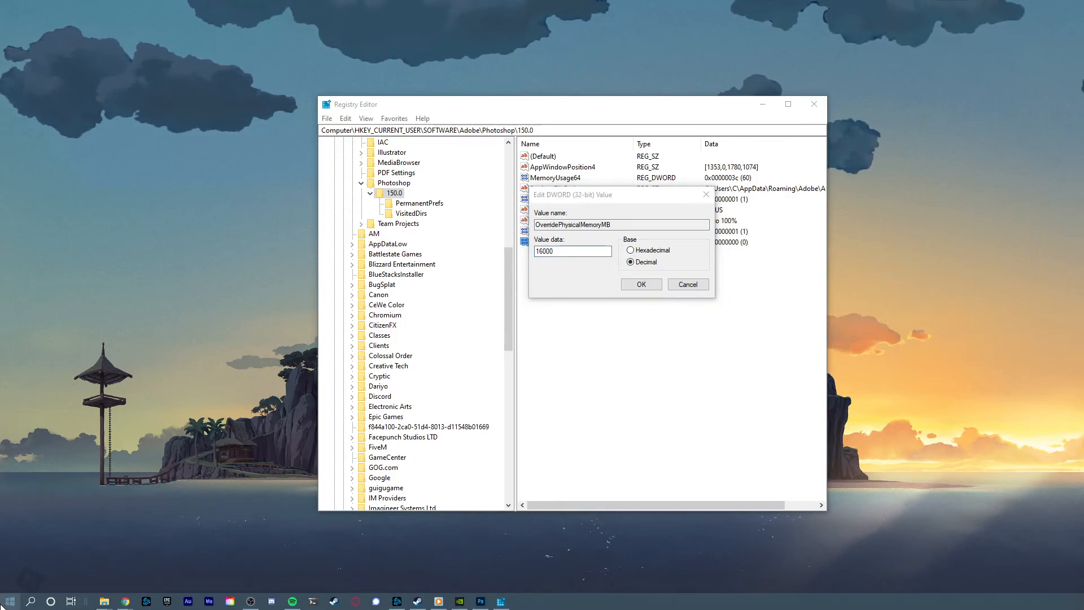
right_click(10, 600)
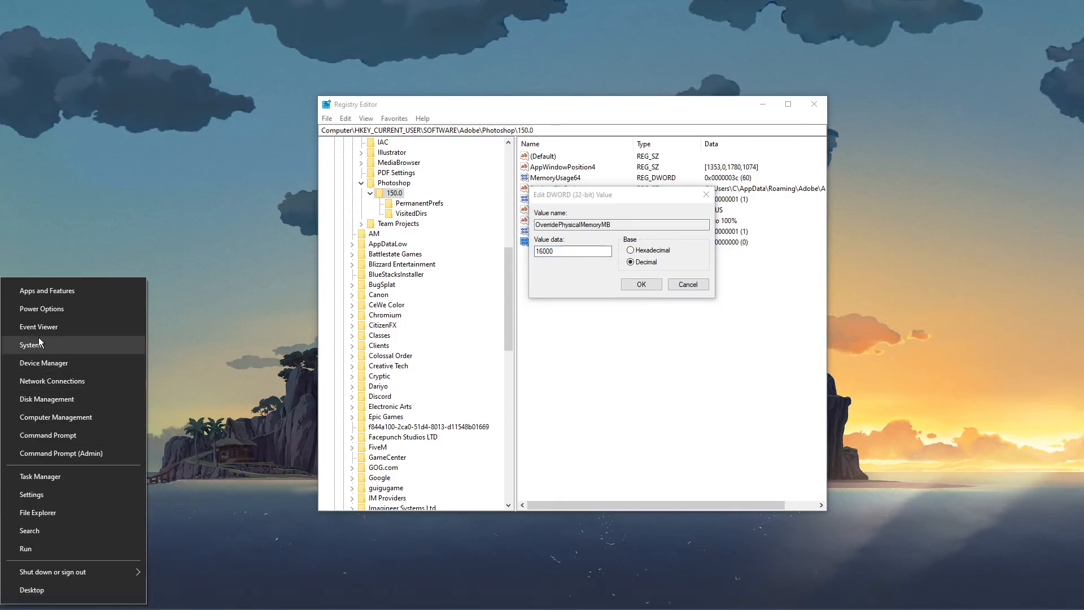
left_click(32, 345)
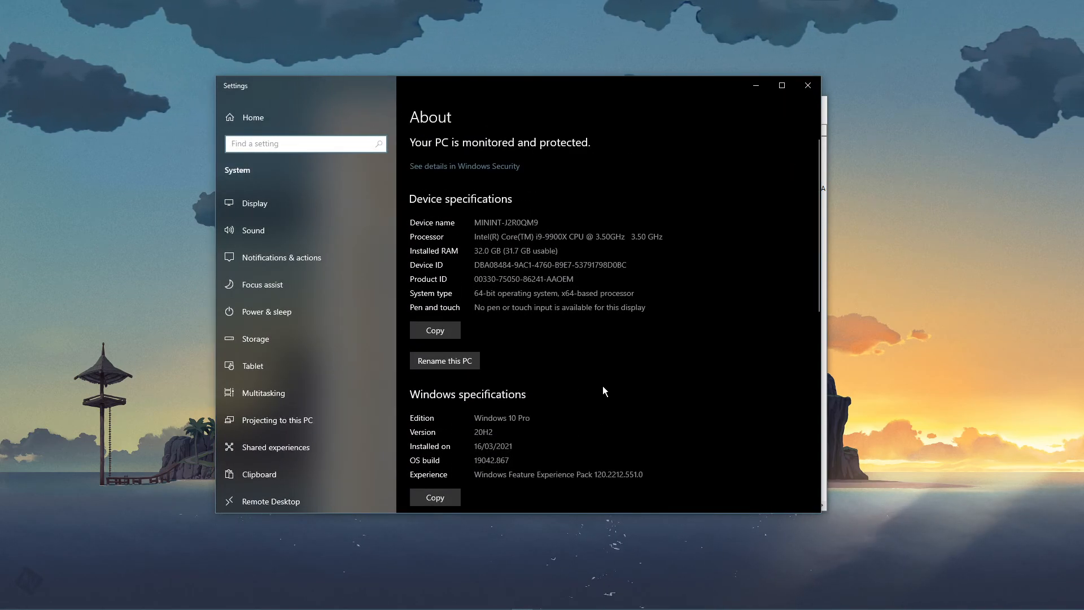
double_click(516, 251)
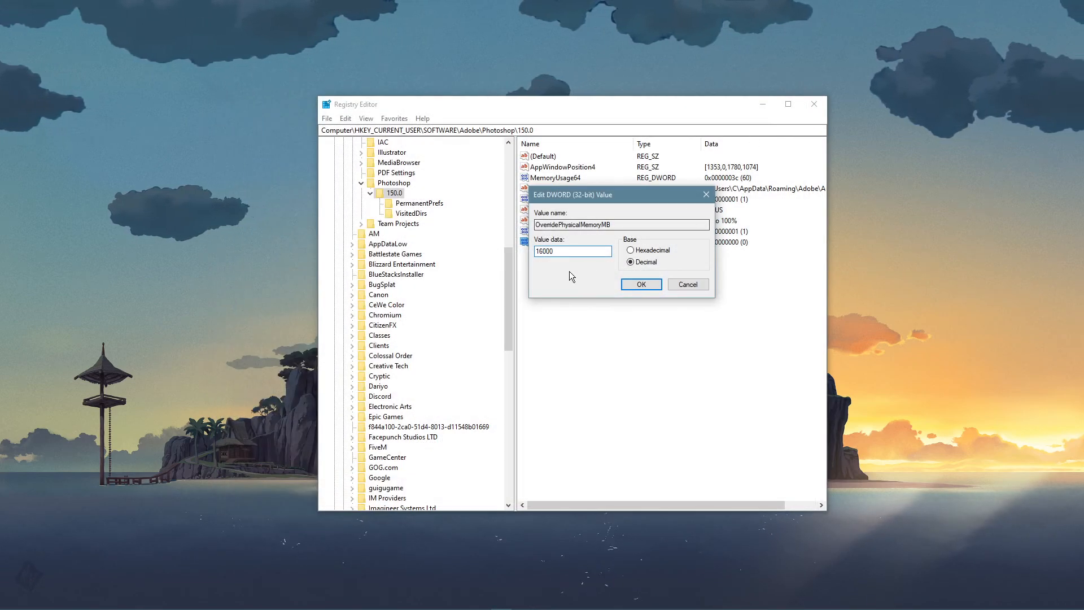
Confirm the value so OverridePhysicalMemoryMB holds 0x00003e80 (16000)
left_click(639, 284)
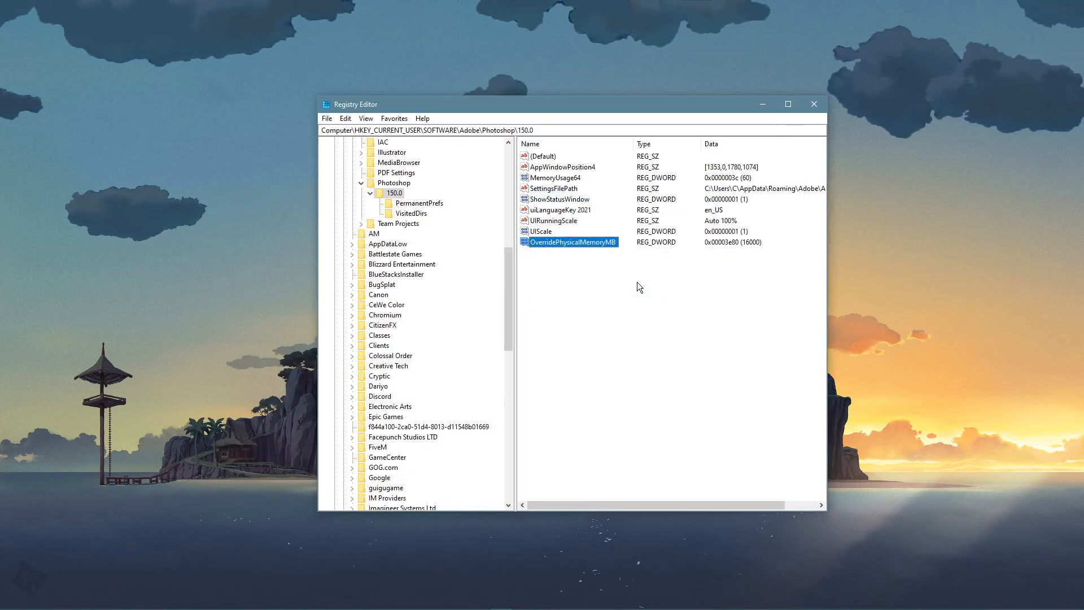
left_click(638, 287)
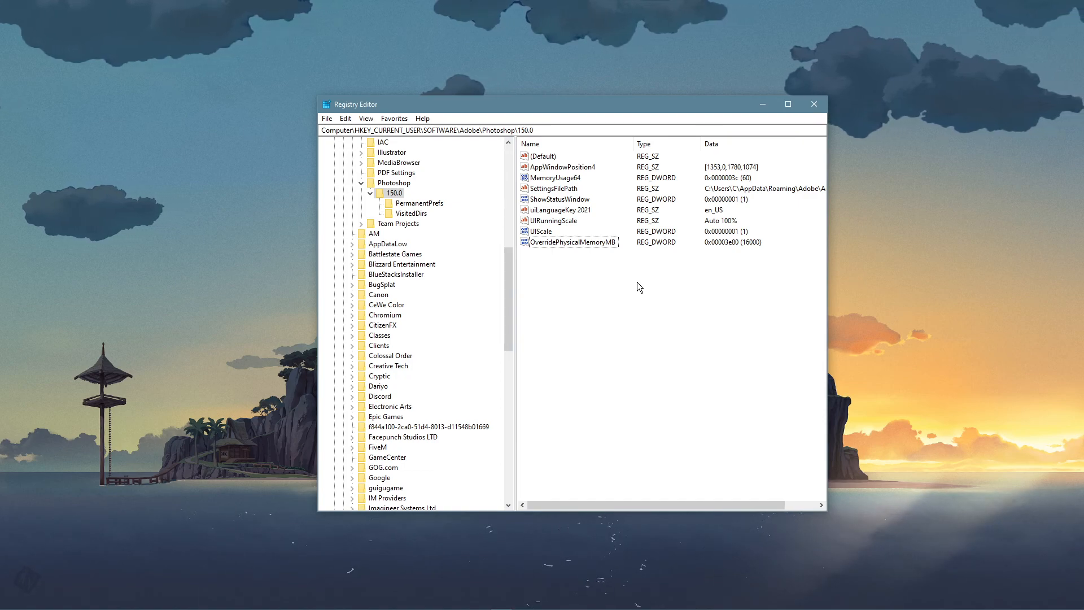